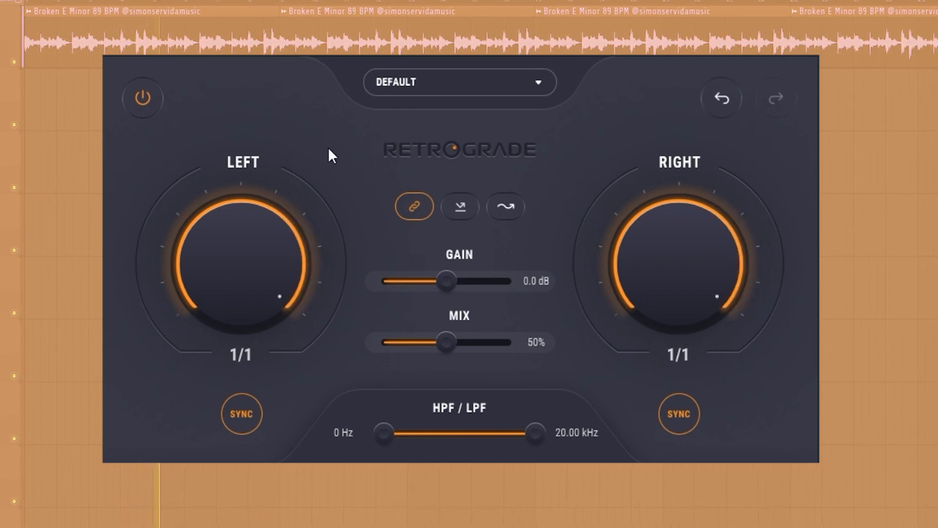
pyautogui.moveTo(368, 132)
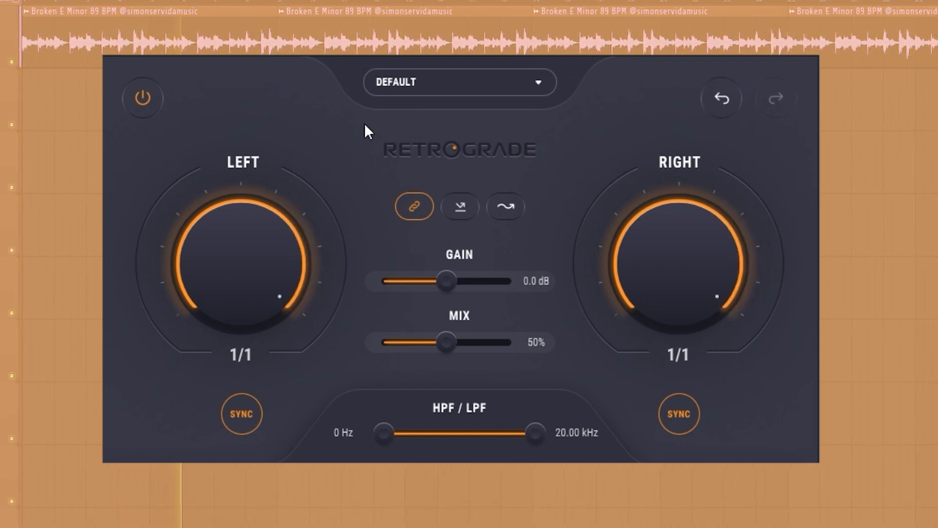
pyautogui.moveTo(234, 243)
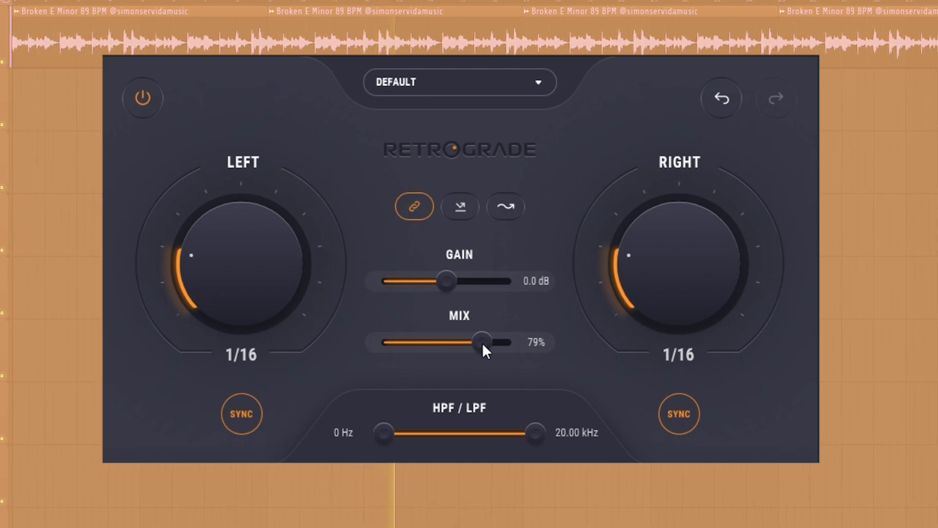
pyautogui.moveTo(293, 262)
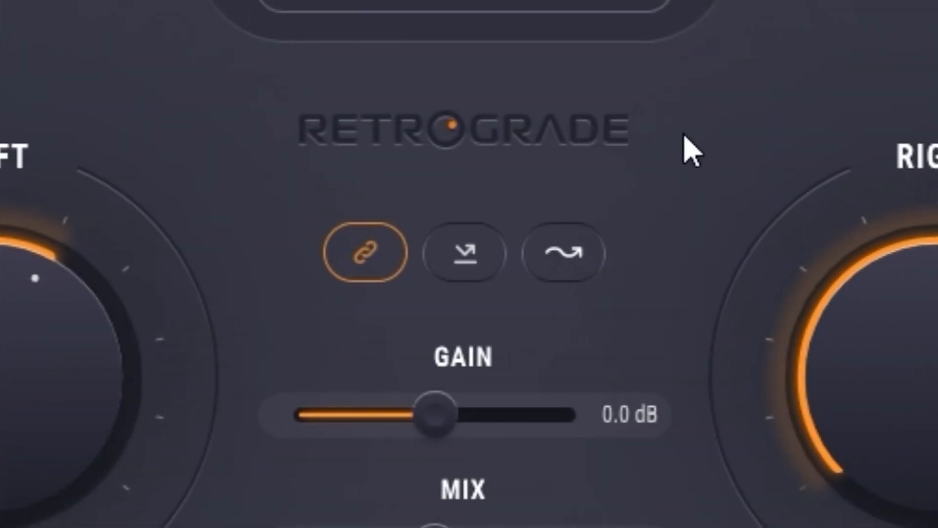
pyautogui.moveTo(375, 384)
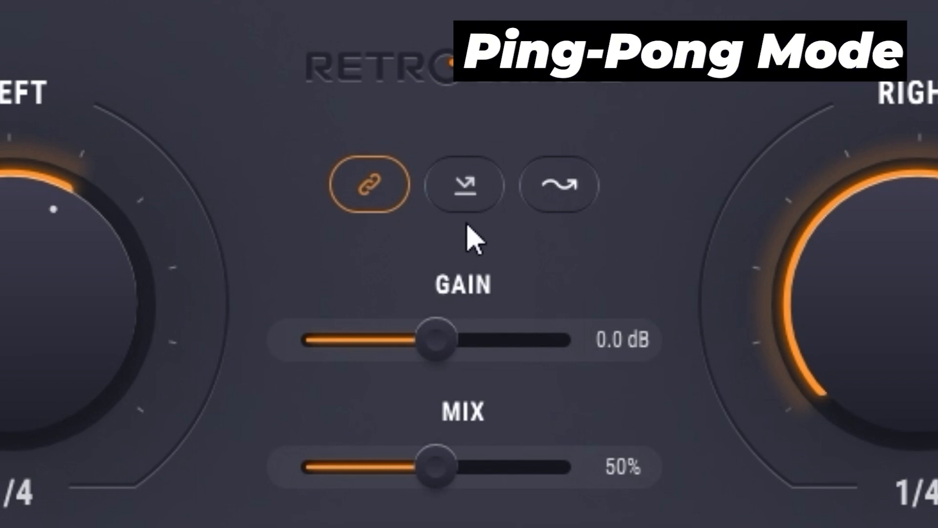
# Switch on ping-pong mode from the button below the logo
pyautogui.click(464, 184)
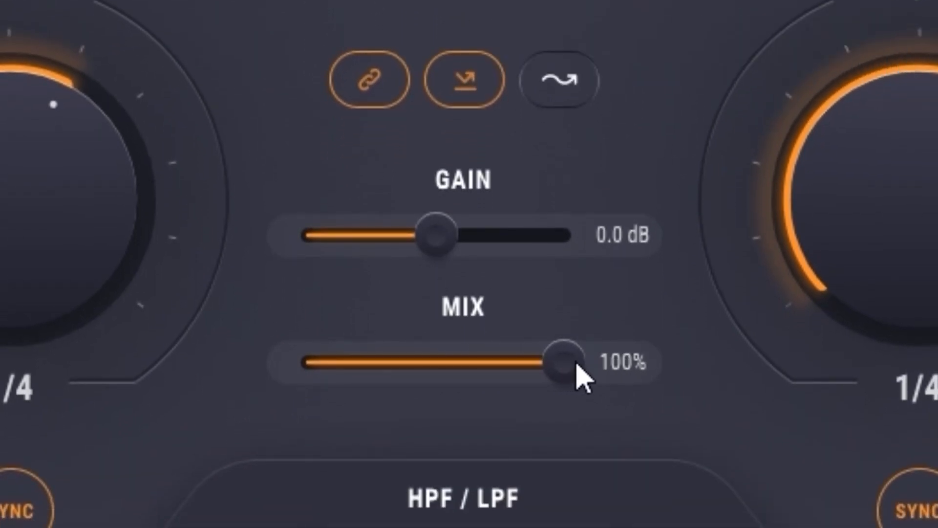
pyautogui.moveTo(598, 376)
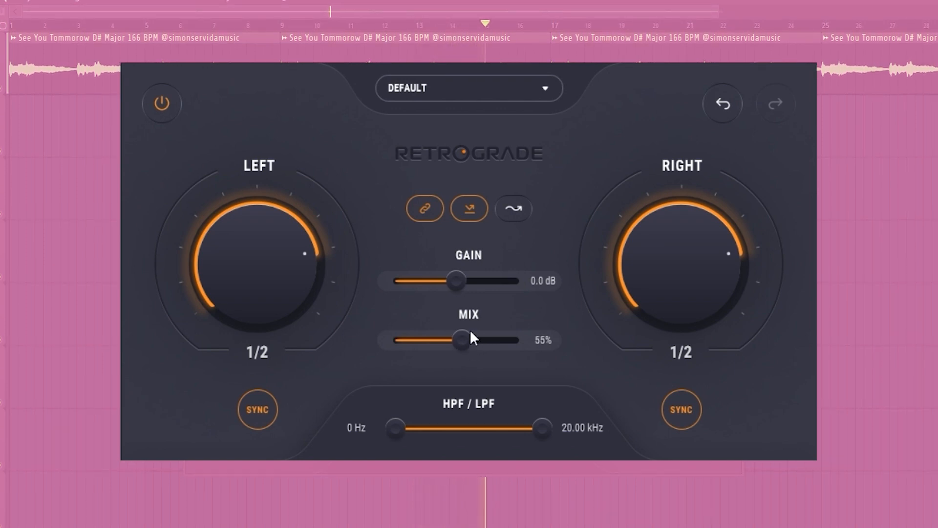
pyautogui.moveTo(511, 295)
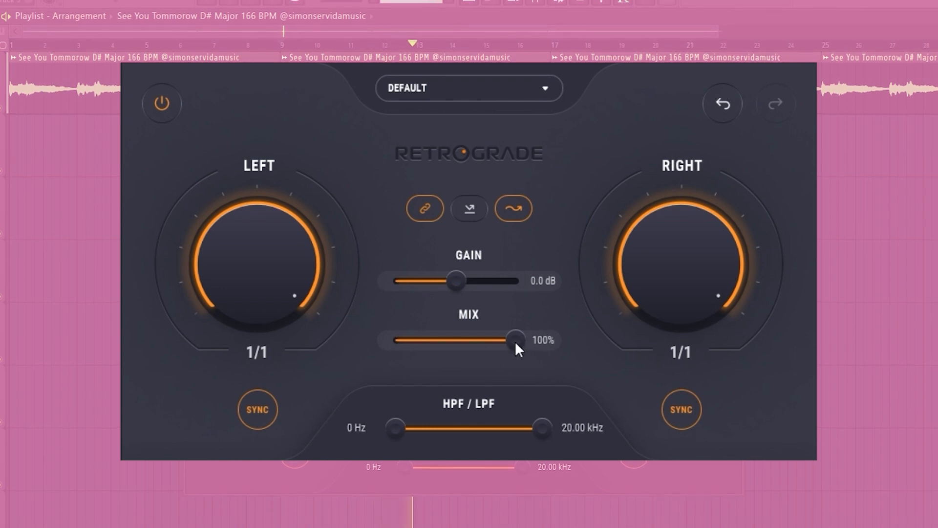
pyautogui.moveTo(629, 340)
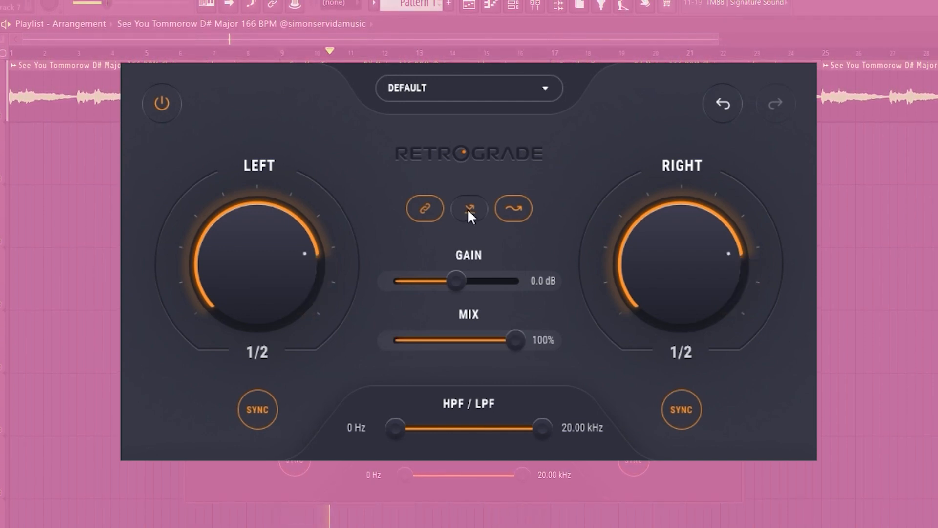
pyautogui.moveTo(550, 276)
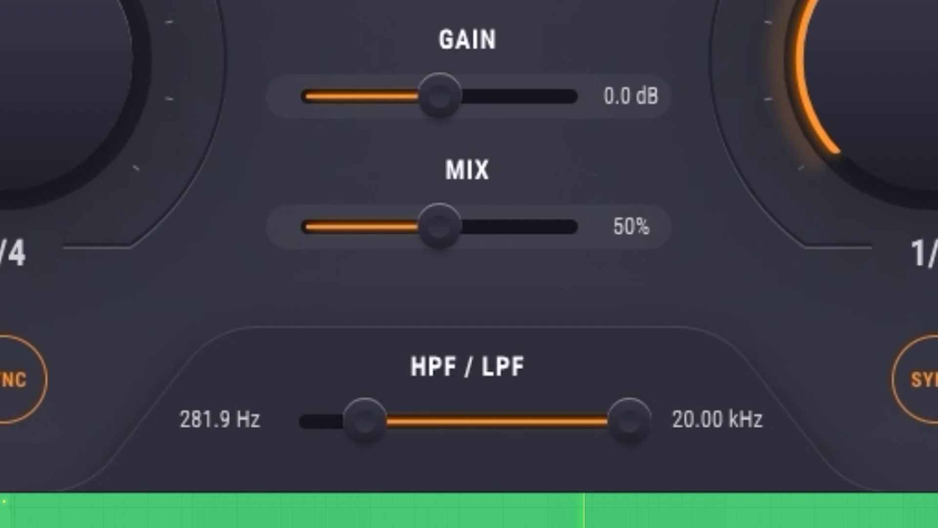
pyautogui.moveTo(645, 478)
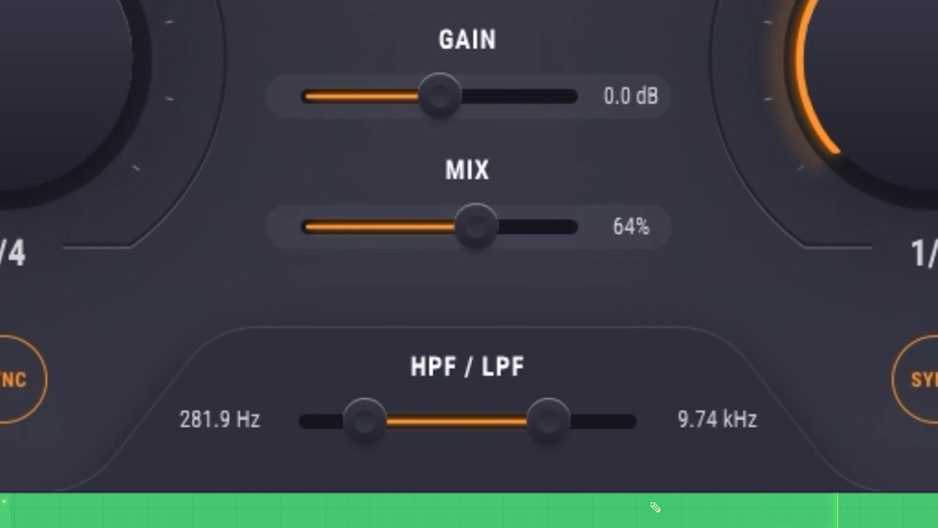
pyautogui.moveTo(668, 332)
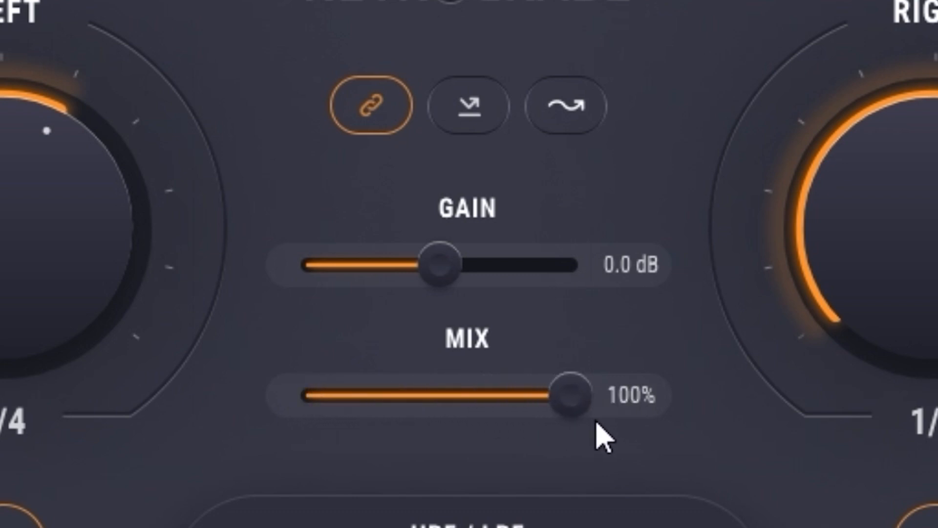
pyautogui.moveTo(574, 344)
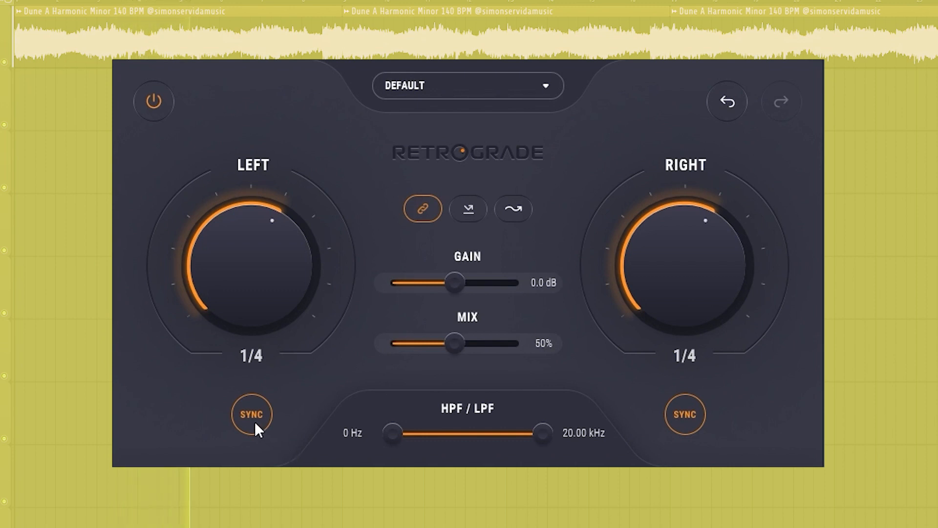
# Switch SYNC off so delay times run in free milliseconds instead of tempo divisions
pyautogui.click(252, 414)
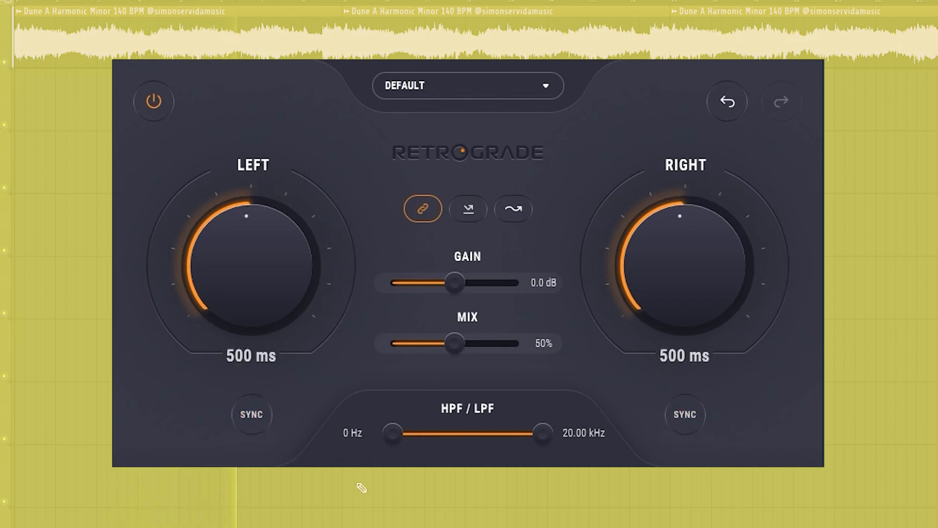
pyautogui.moveTo(429, 229)
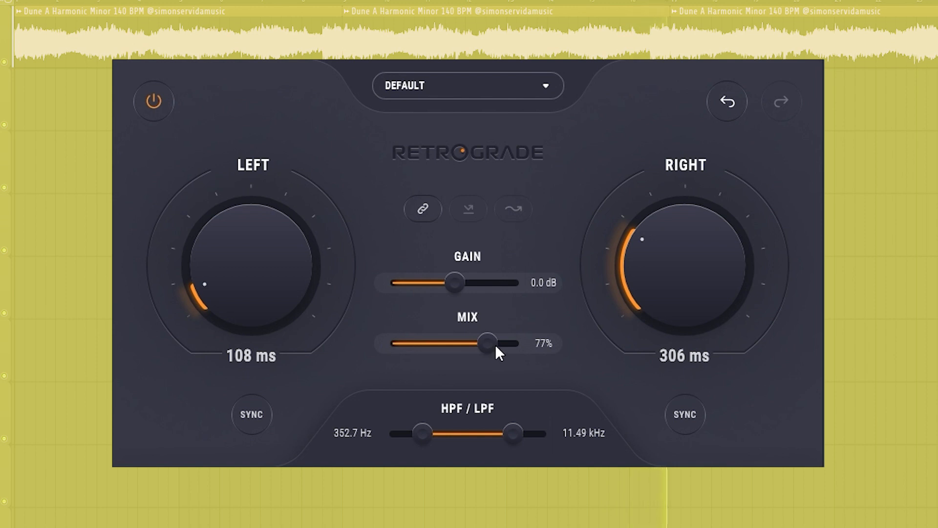
pyautogui.click(153, 101)
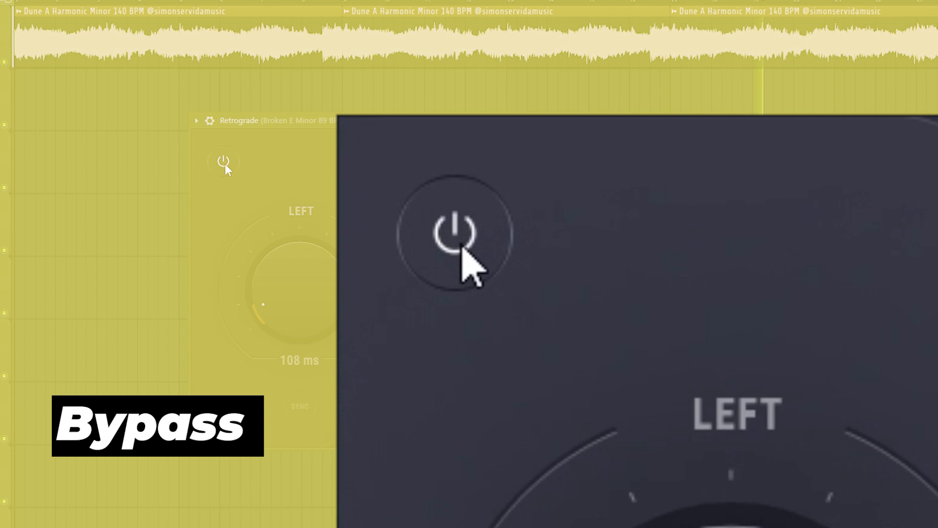
# Toggle the power/bypass button so the dry Backwards F# Minor loop plays unprocessed
pyautogui.click(452, 232)
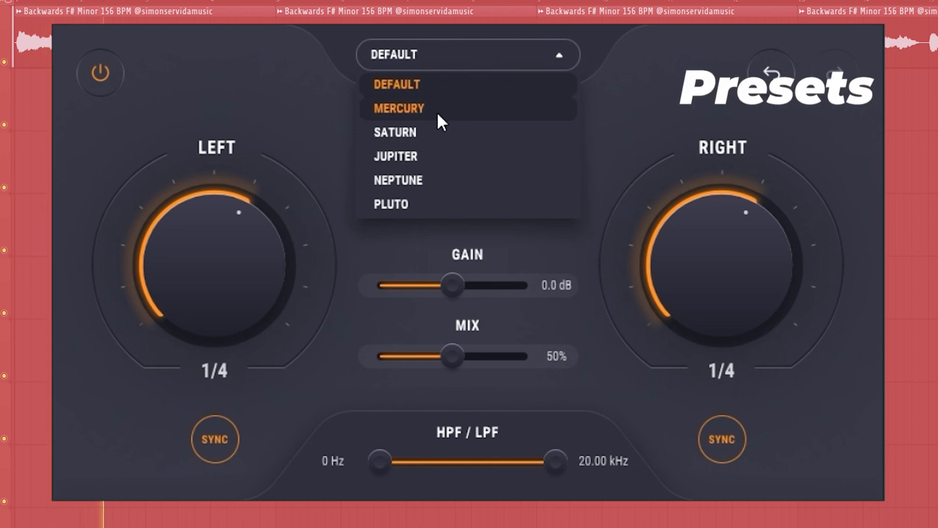
# Load the MERCURY, SATURN and JUPITER presets in turn, ending on Jupiter's 1/1 delays at 100% mix
pyautogui.click(399, 108)
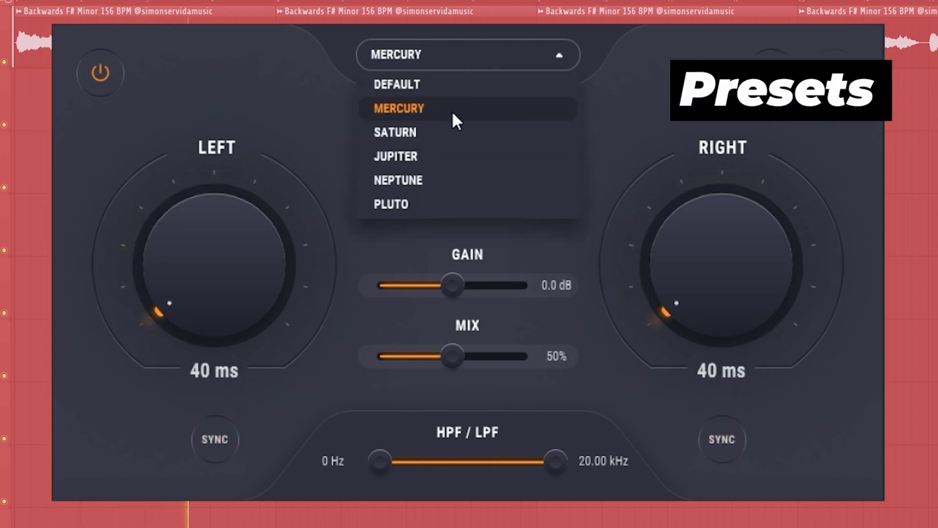
pyautogui.moveTo(439, 138)
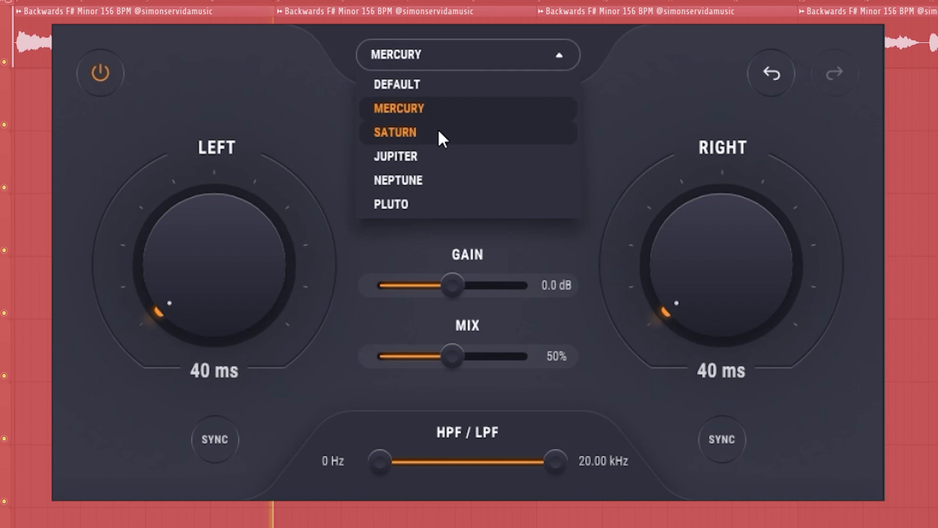
pyautogui.click(394, 132)
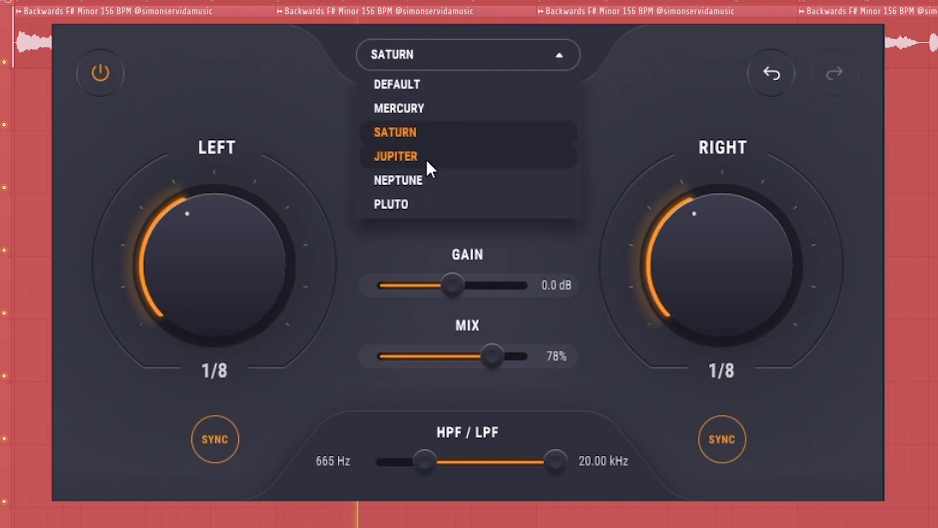
pyautogui.click(395, 156)
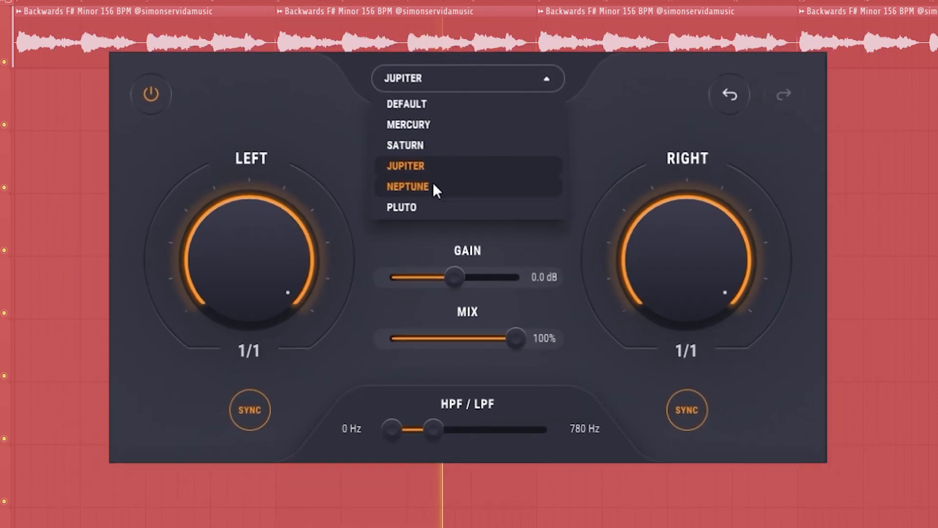